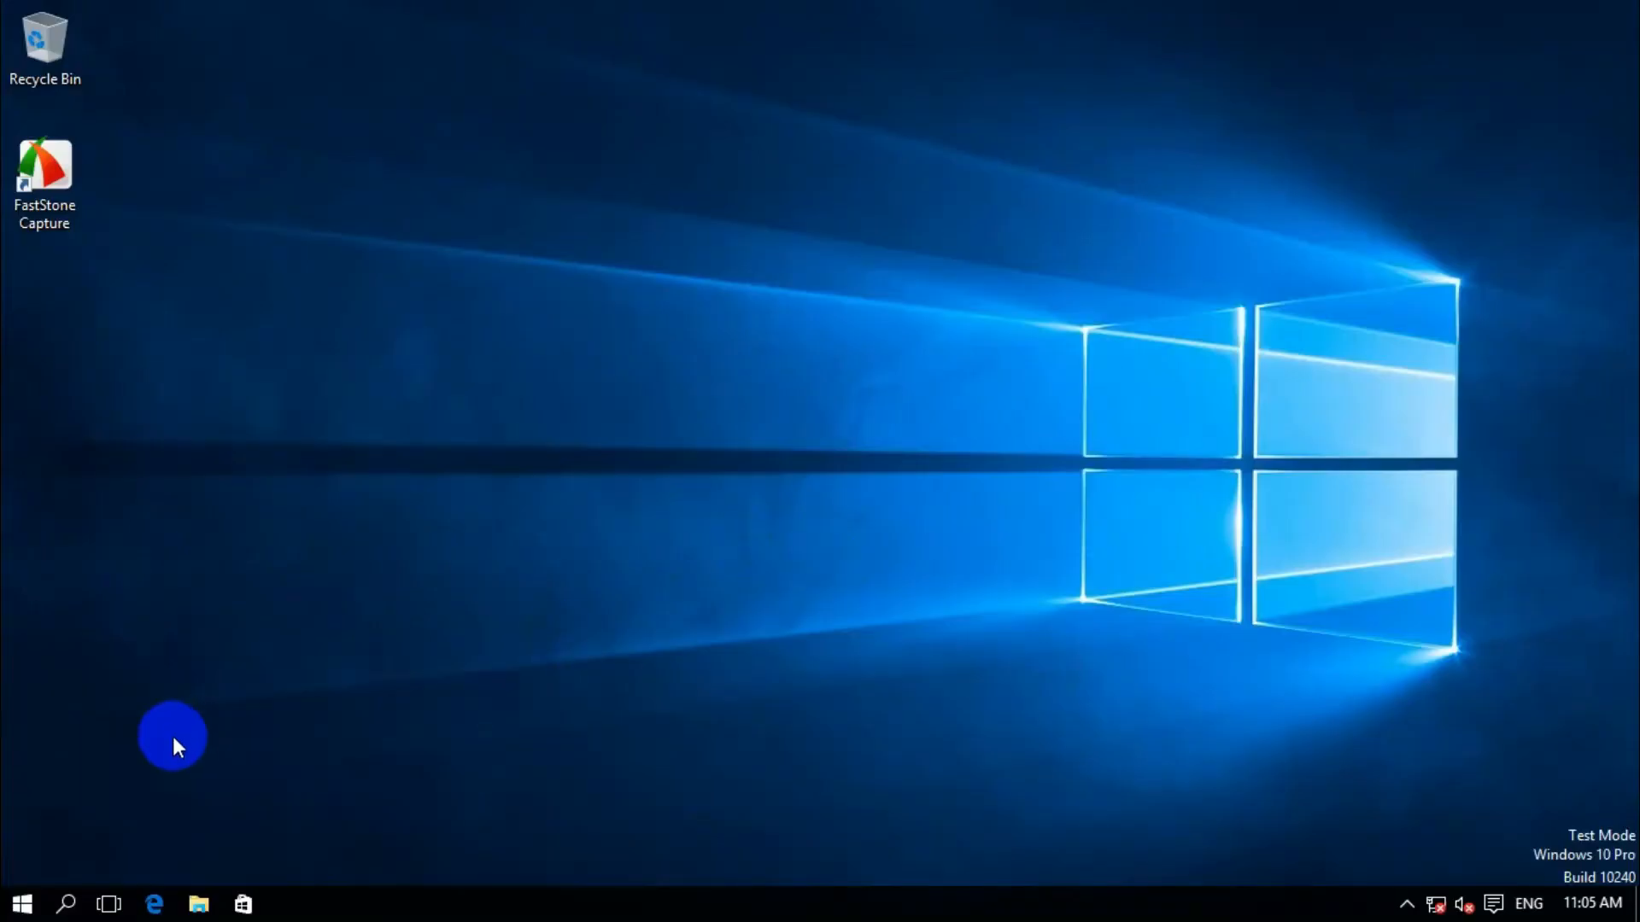
# Search the Start menu for cmd to launch an administrator Command Prompt.
pyautogui.click(21, 903)
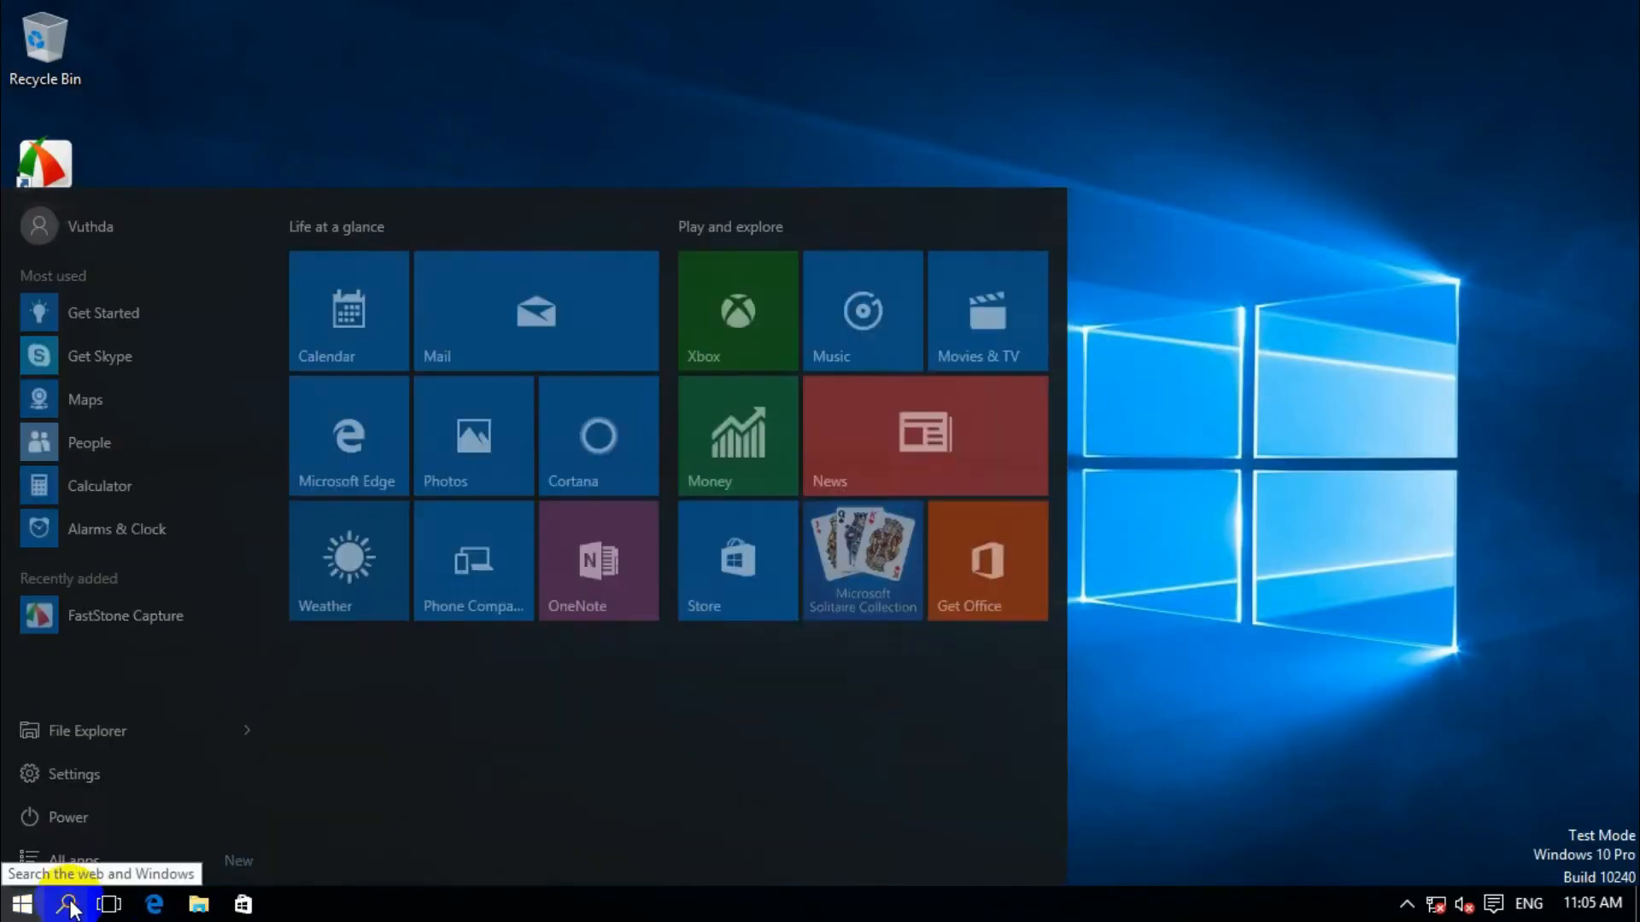
pyautogui.click(69, 904)
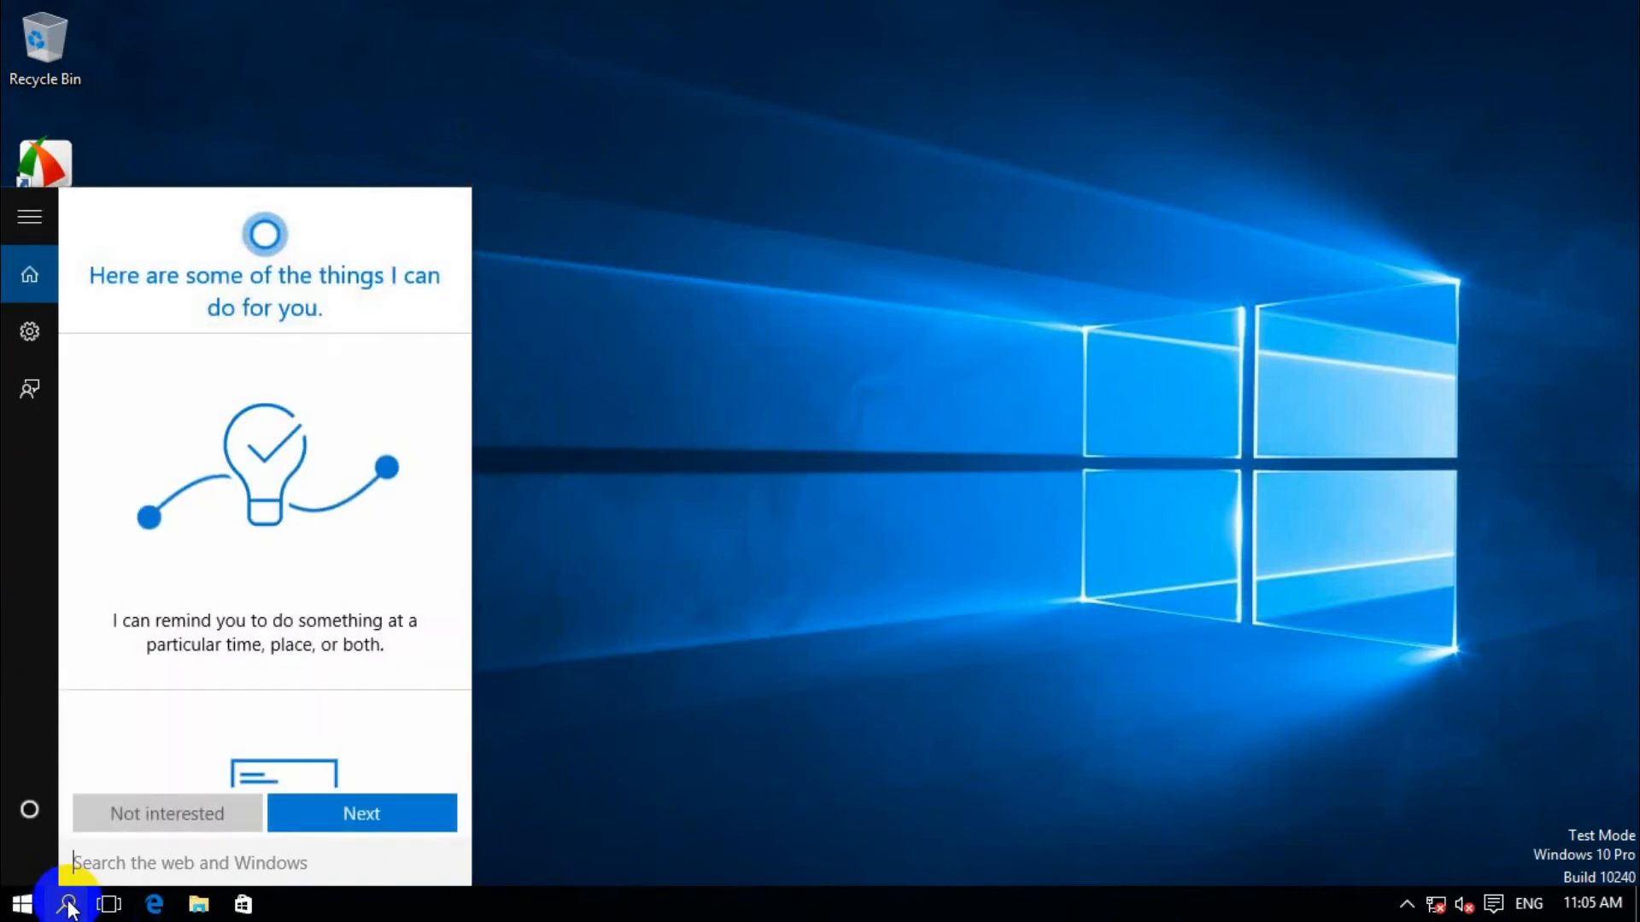
pyautogui.write('cmd')
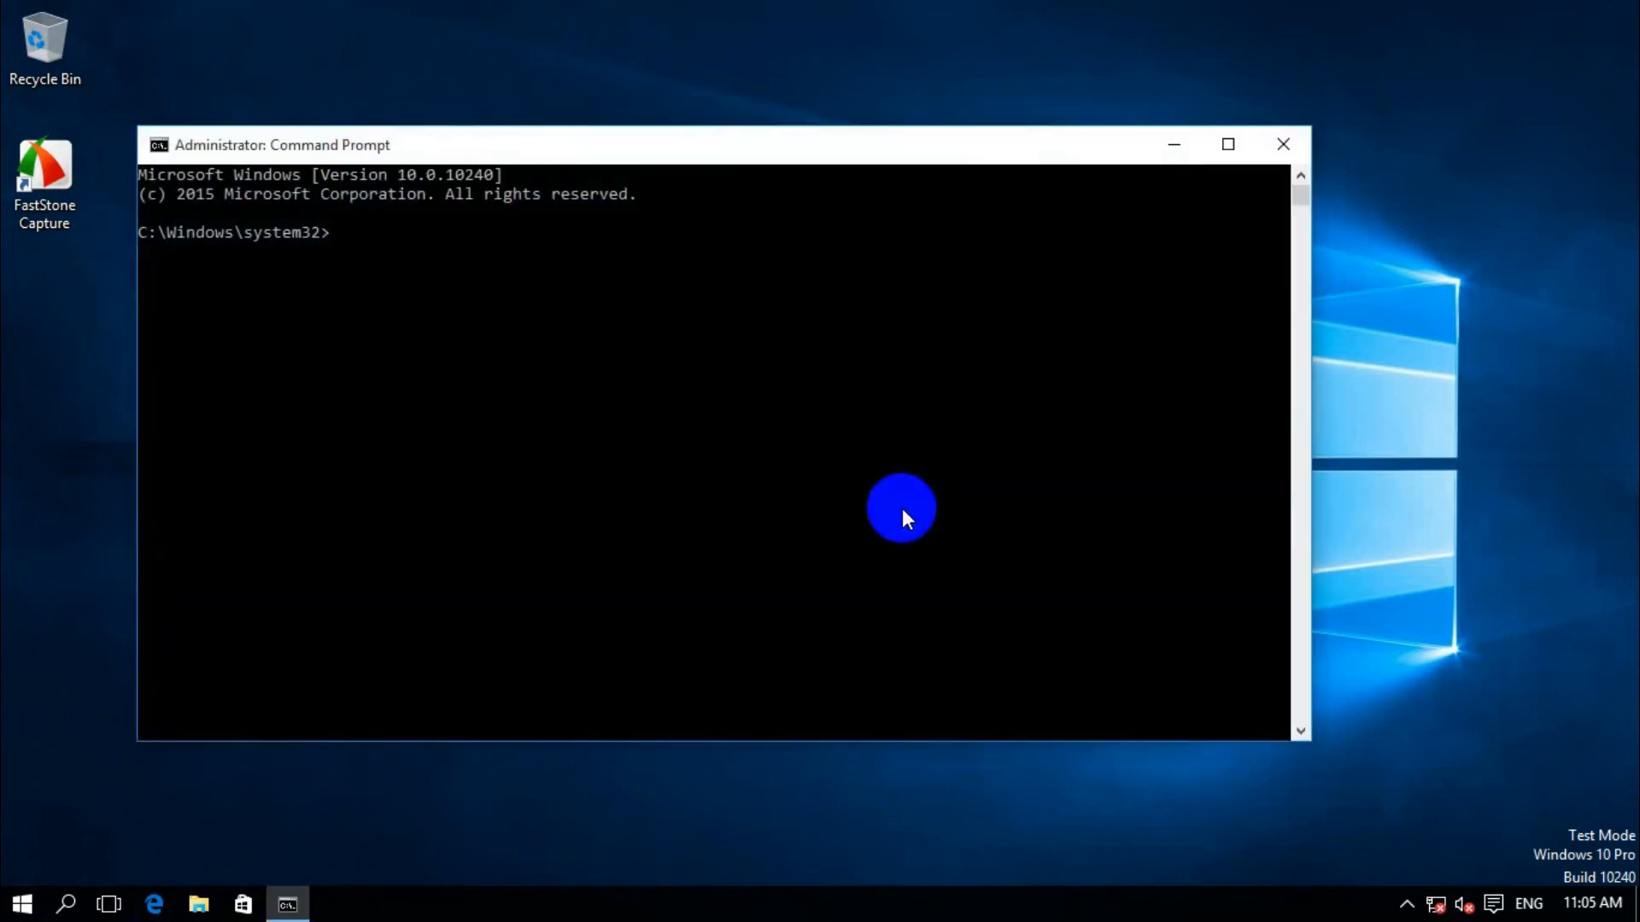
# Run bcdedit /set testsigning off to disable test signing.
pyautogui.write('bcde')
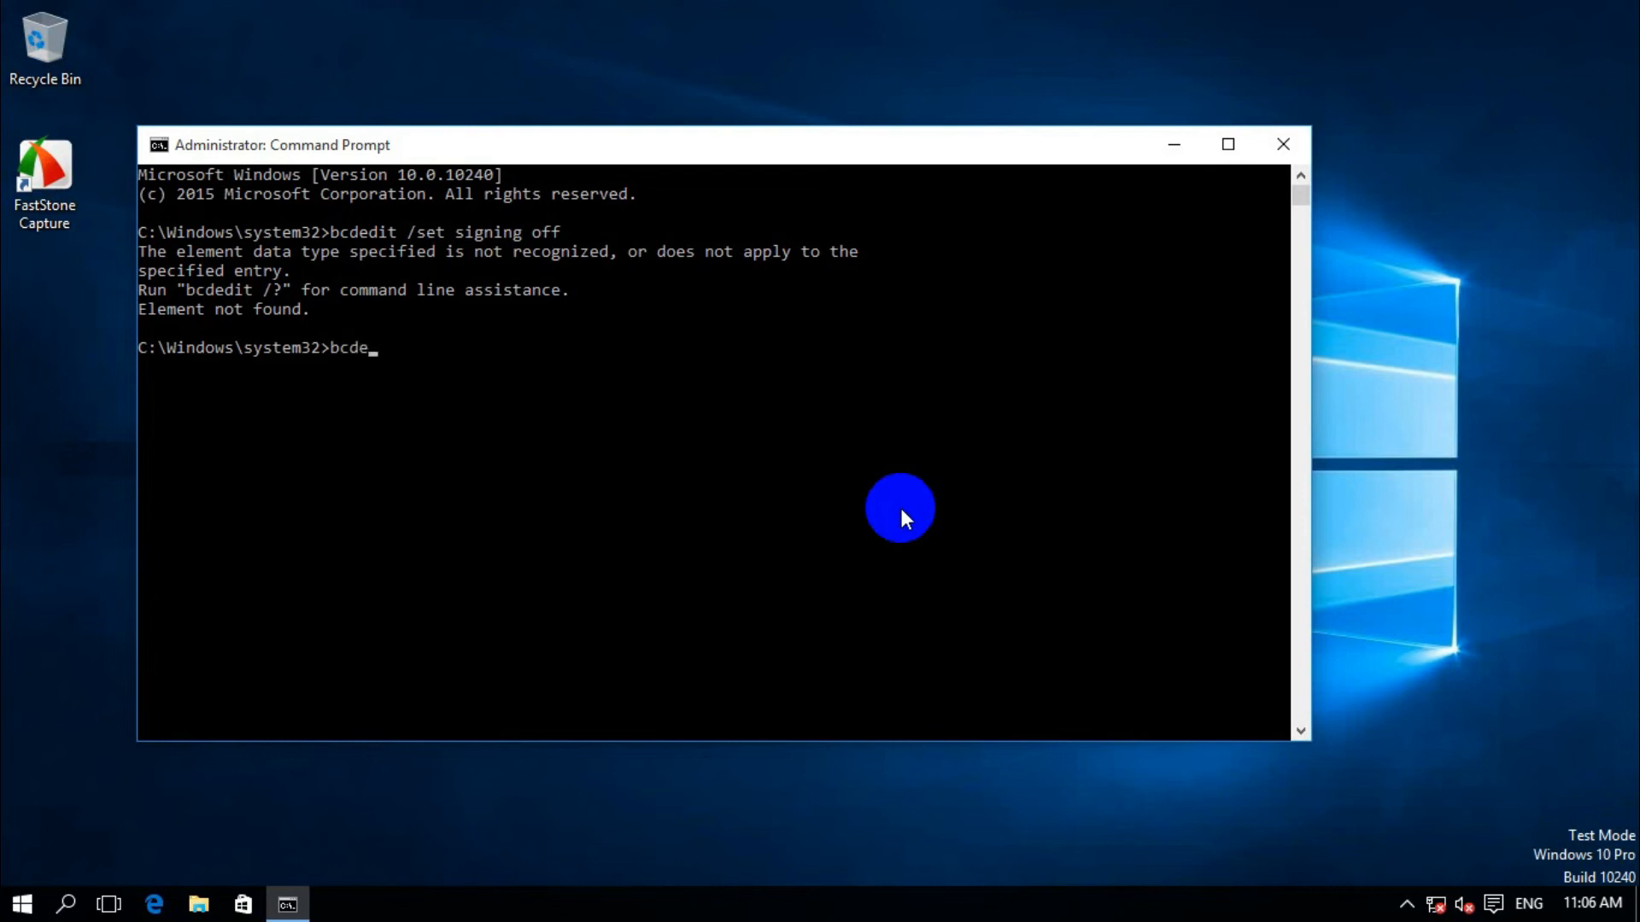
pyautogui.write('dit')
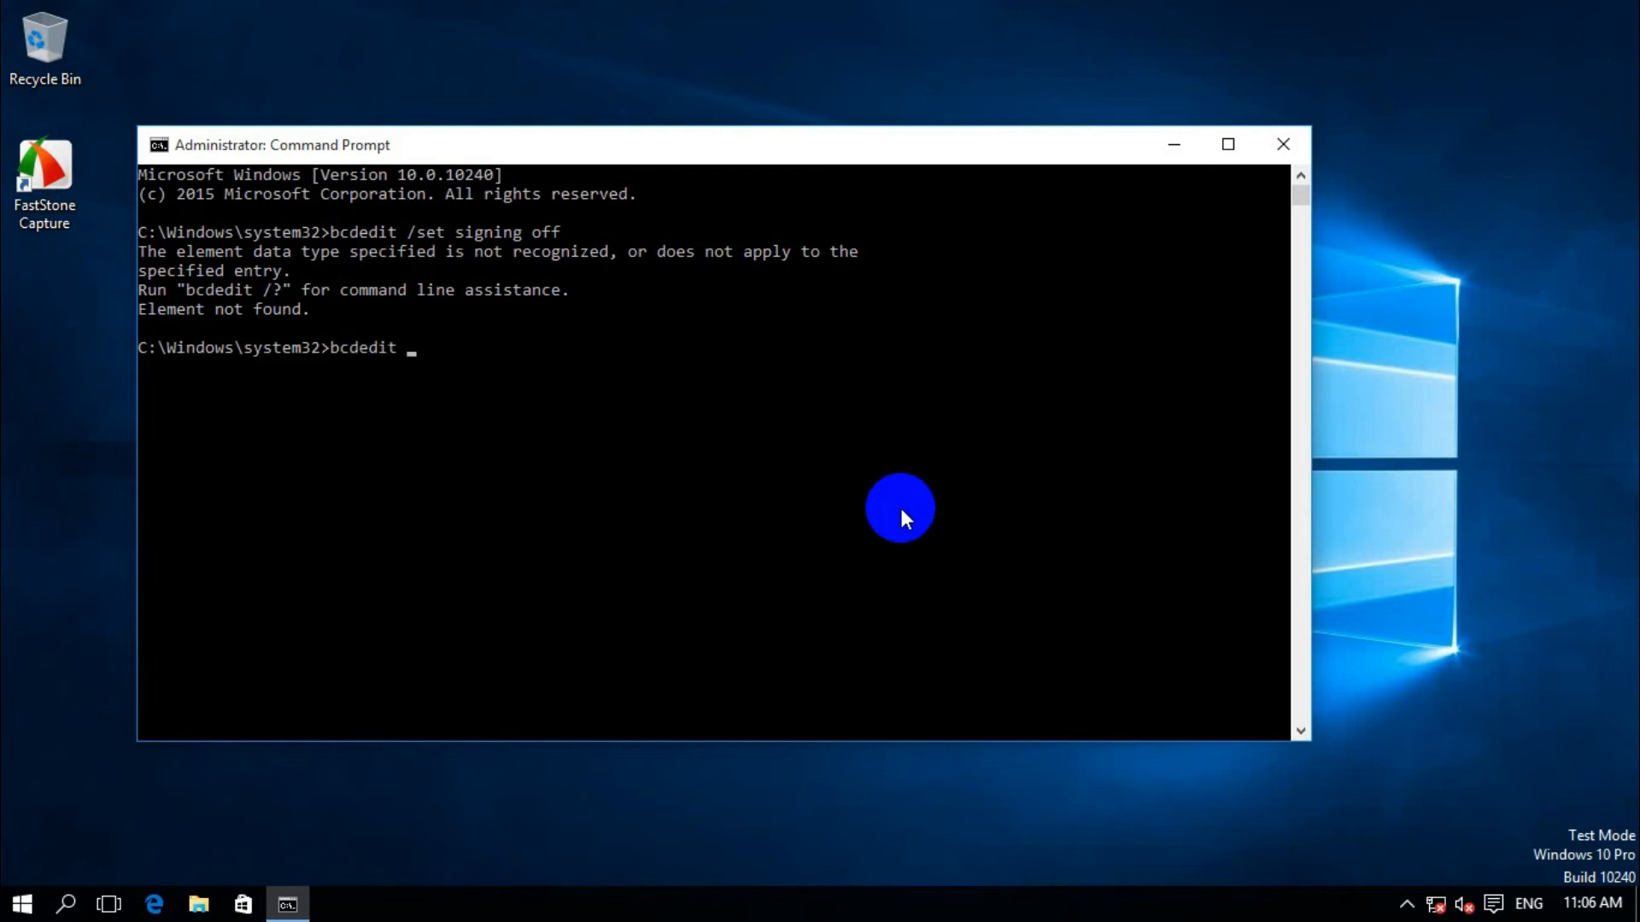
pyautogui.write('/set s')
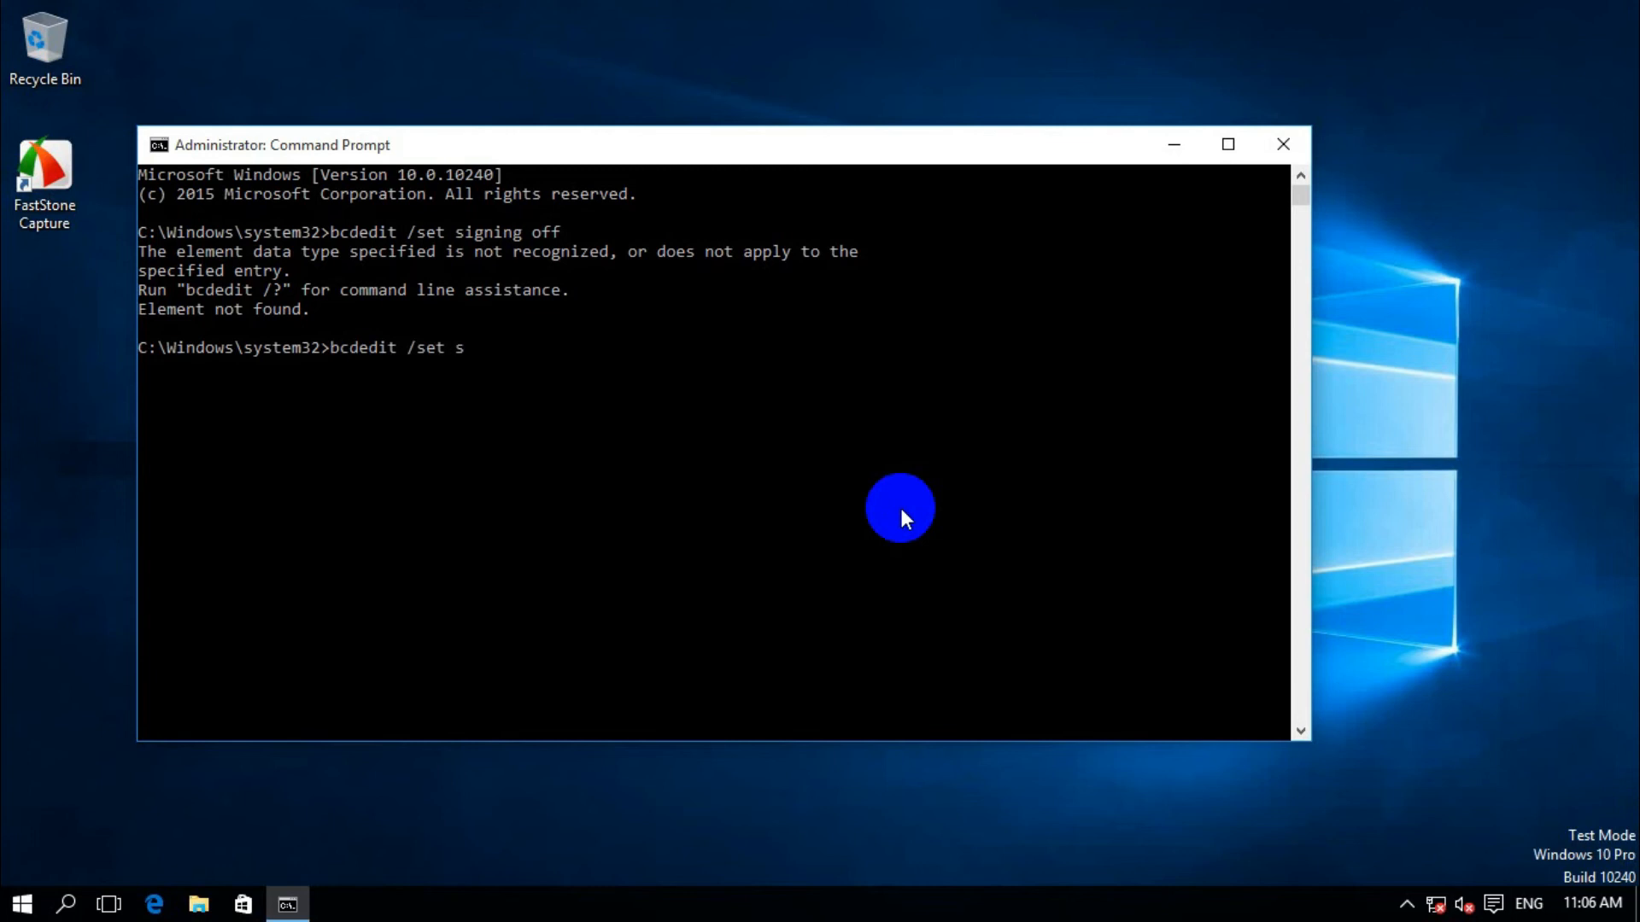
pyautogui.write('ig')
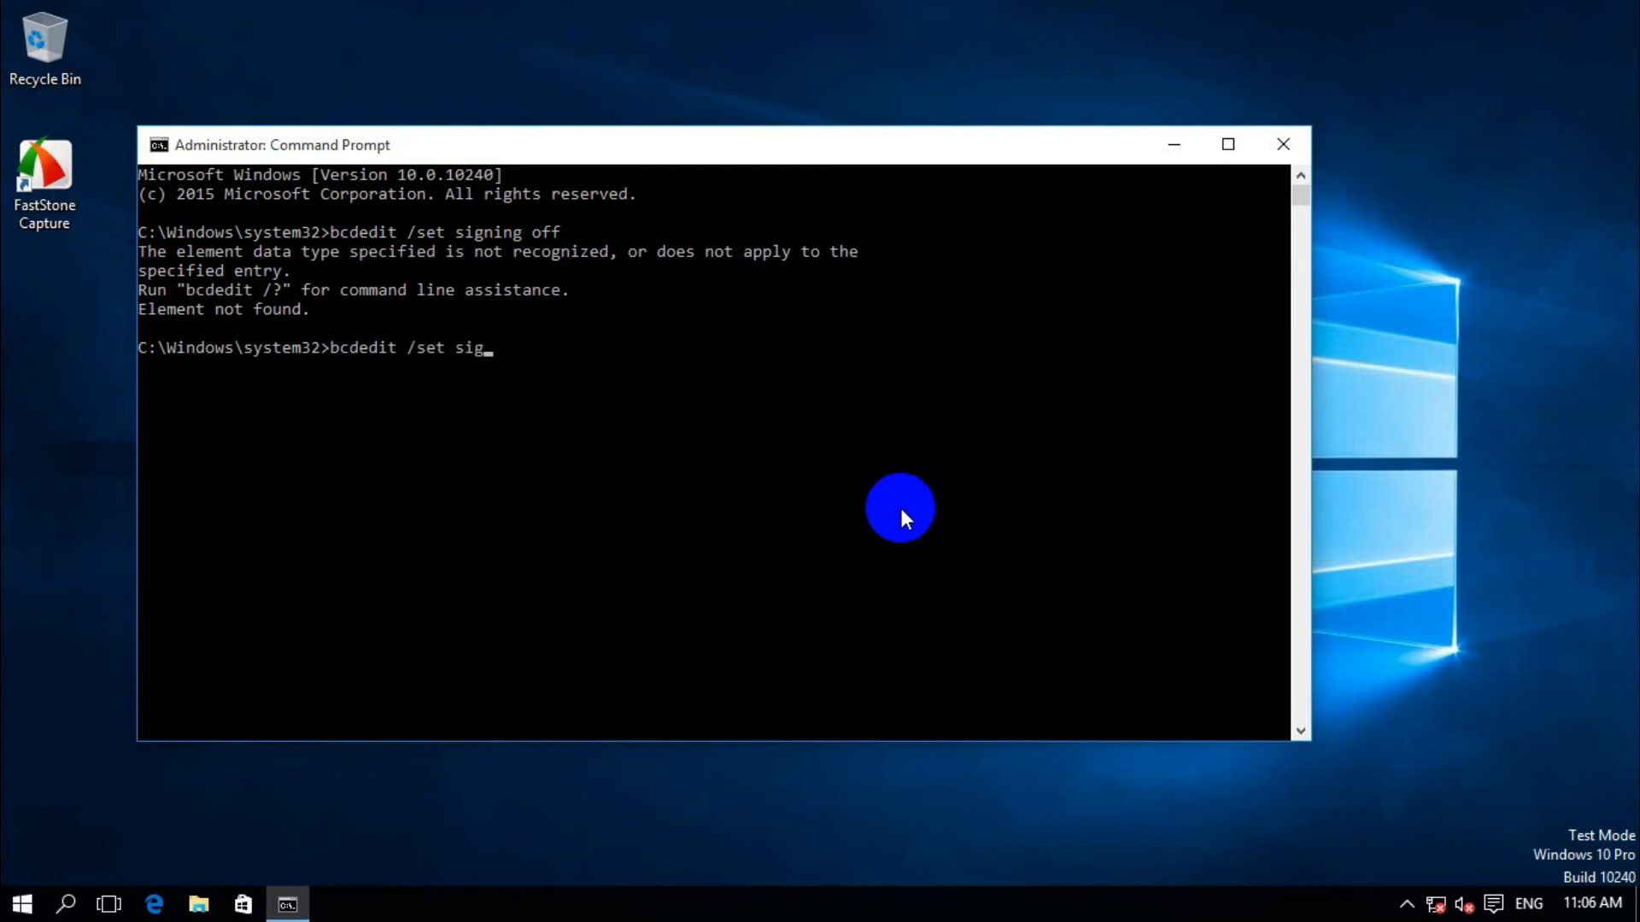
pyautogui.press('backspace')
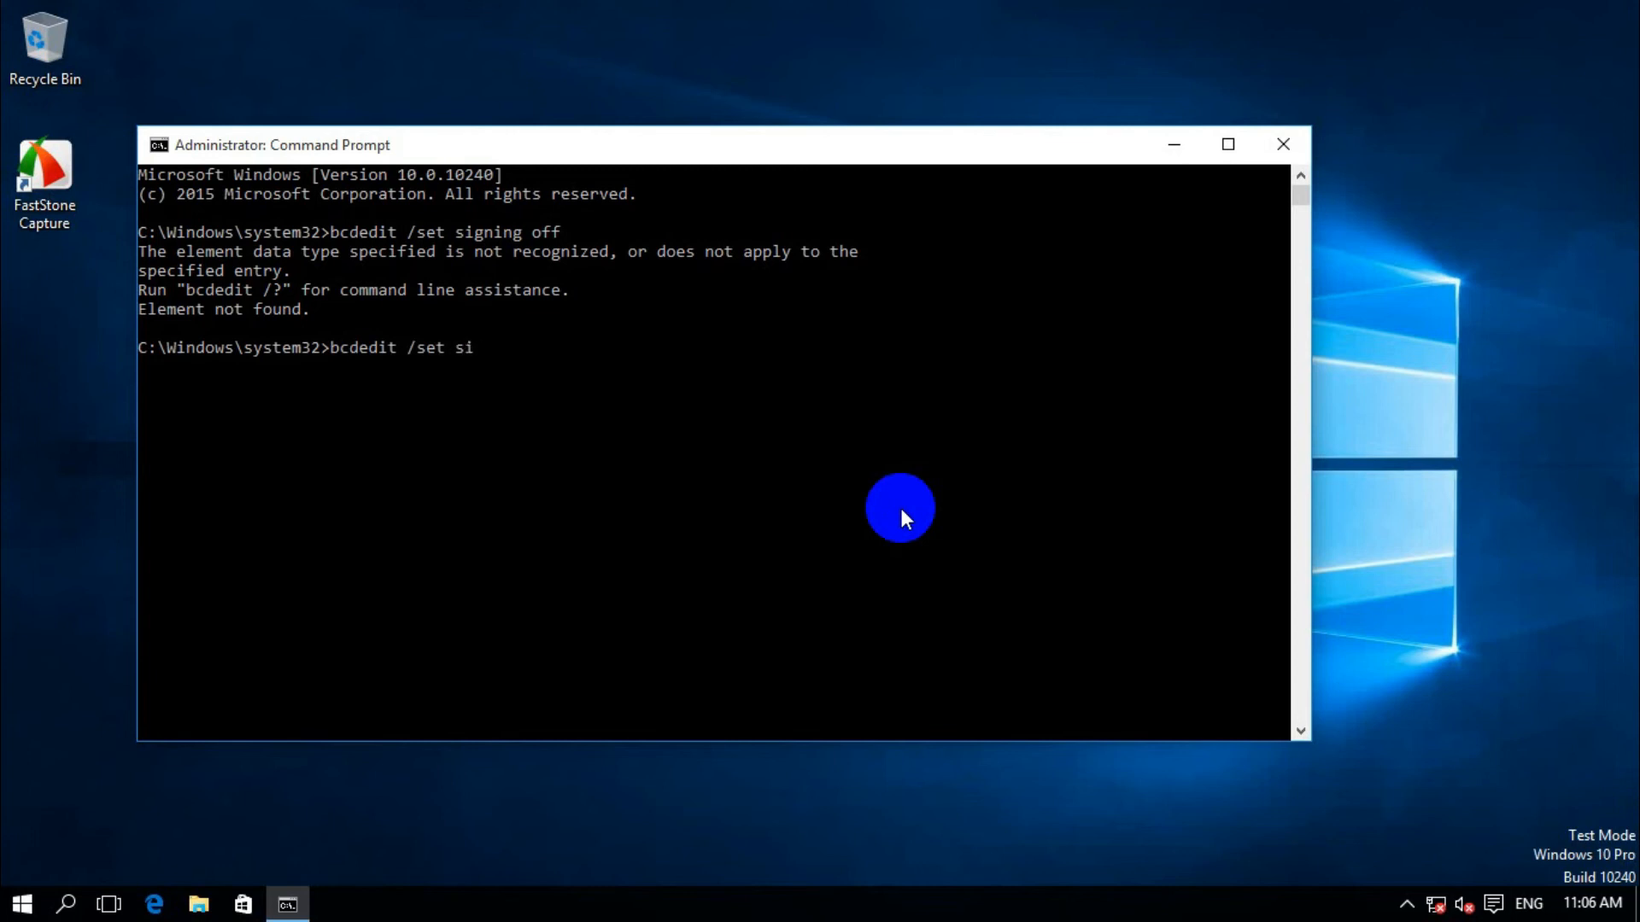
pyautogui.write('tesa')
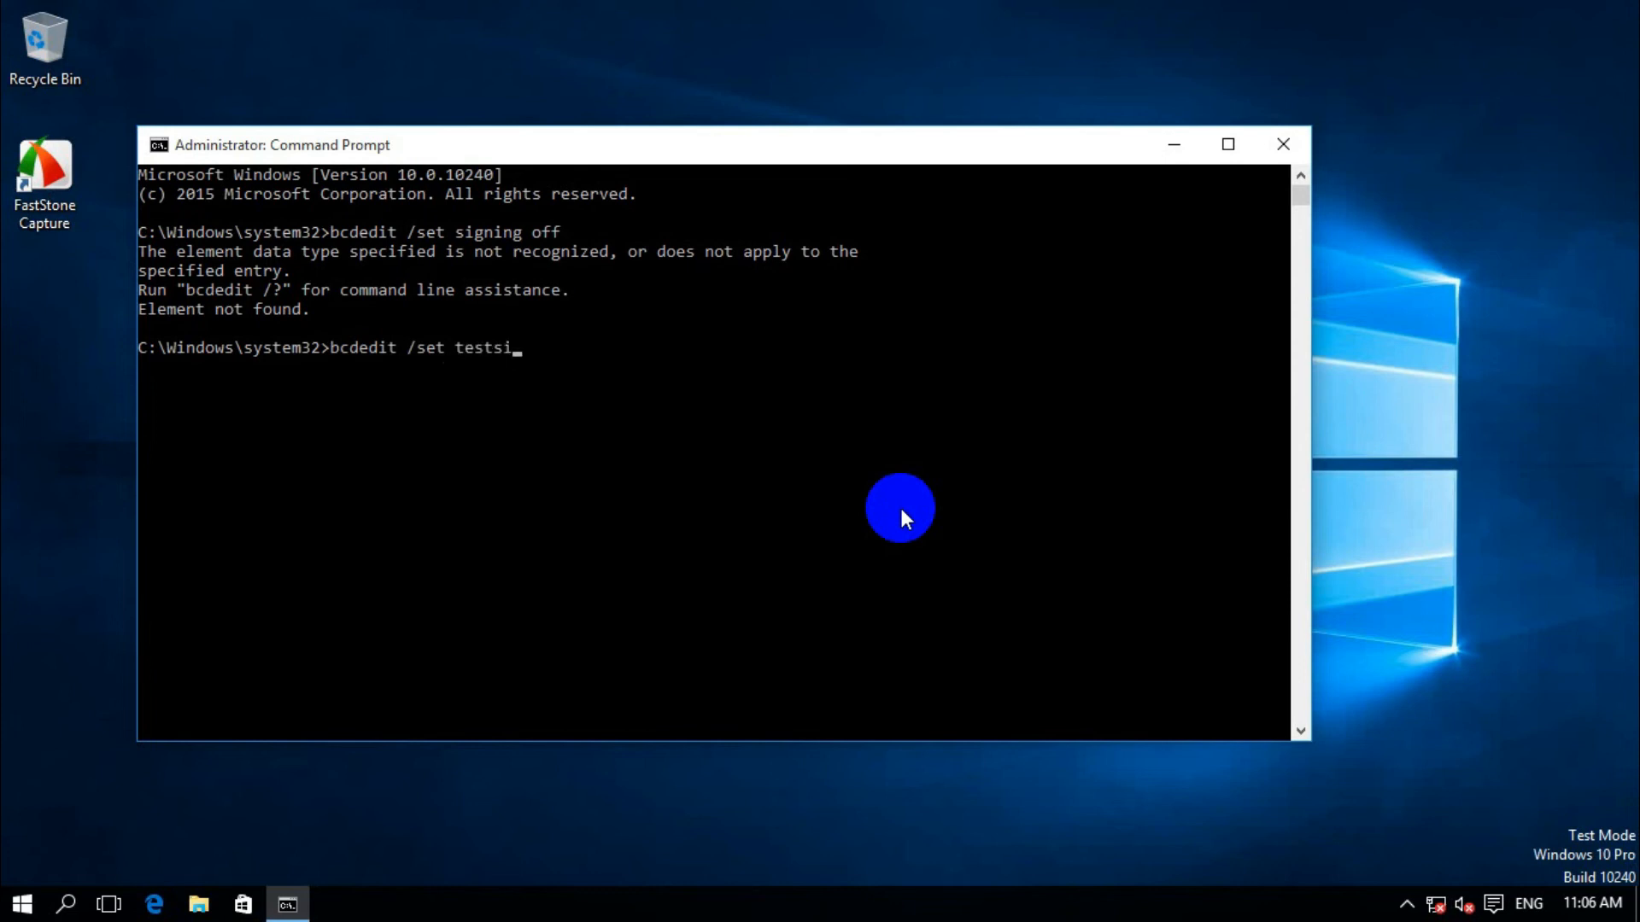
pyautogui.write('gning off')
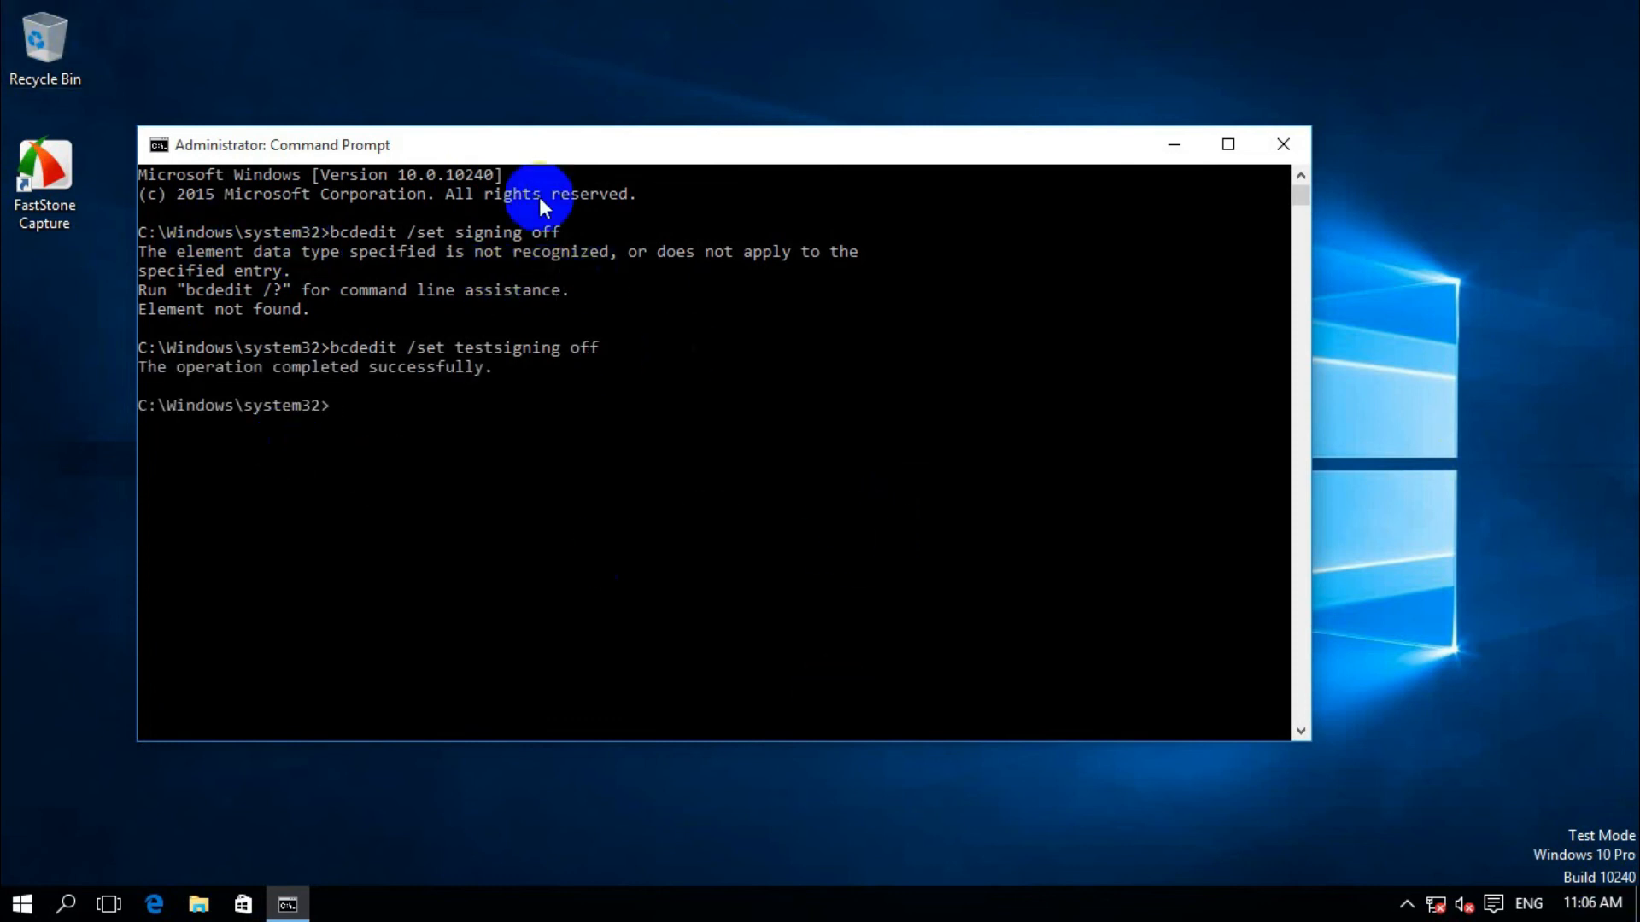
pyautogui.moveTo(21, 903)
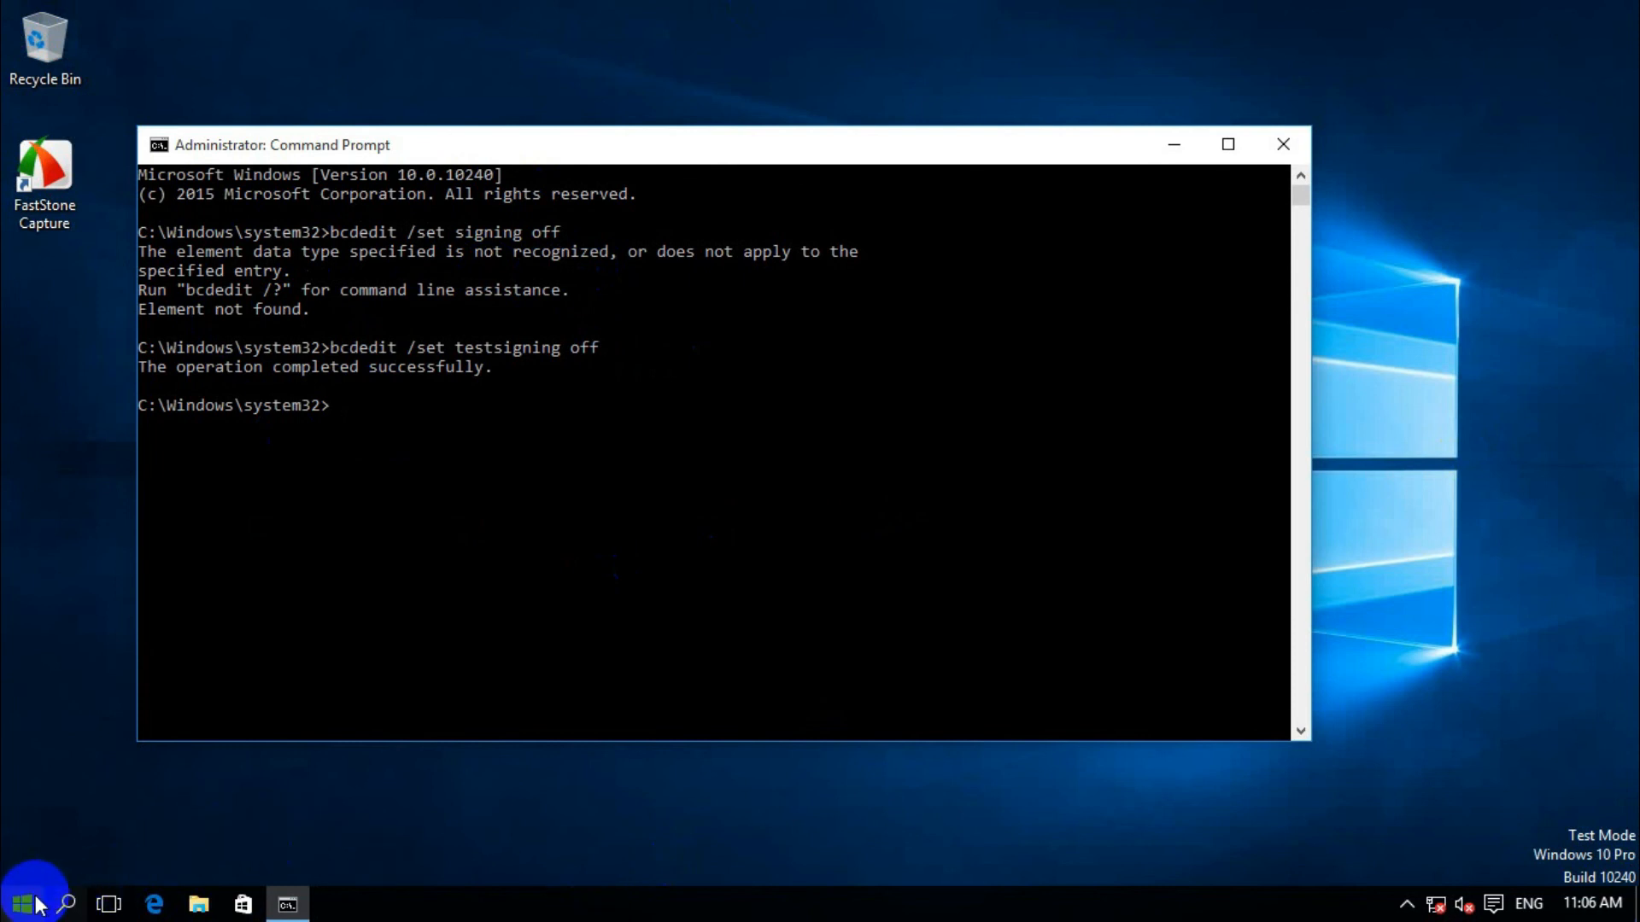
# Open the Start menu power options to show Shut down and Restart.
pyautogui.click(19, 904)
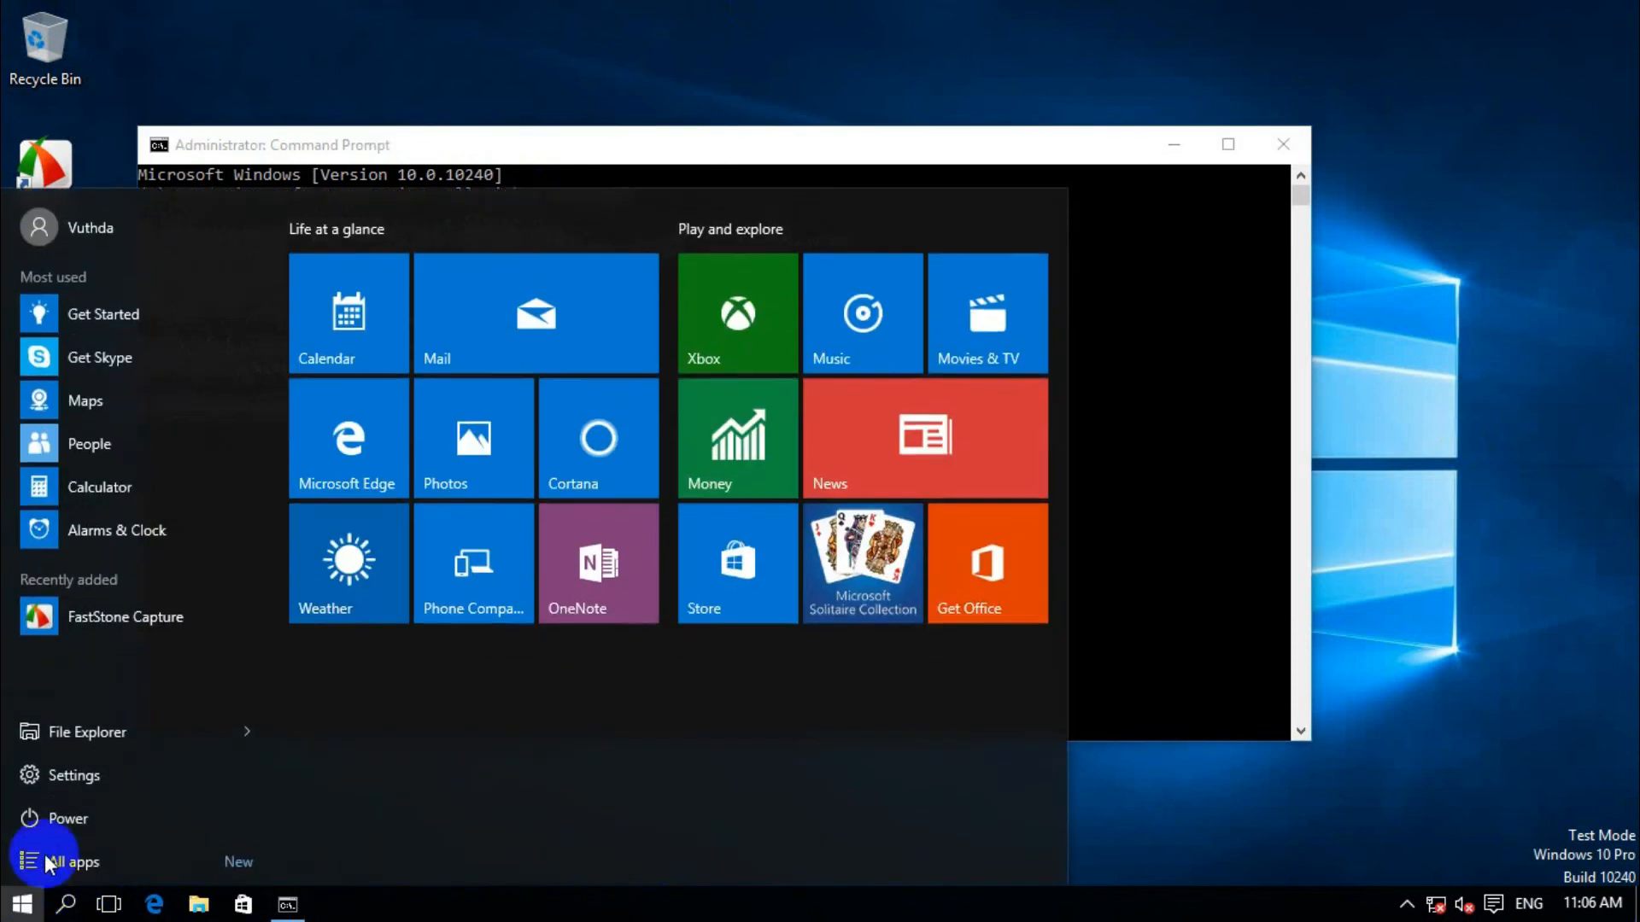
pyautogui.click(69, 818)
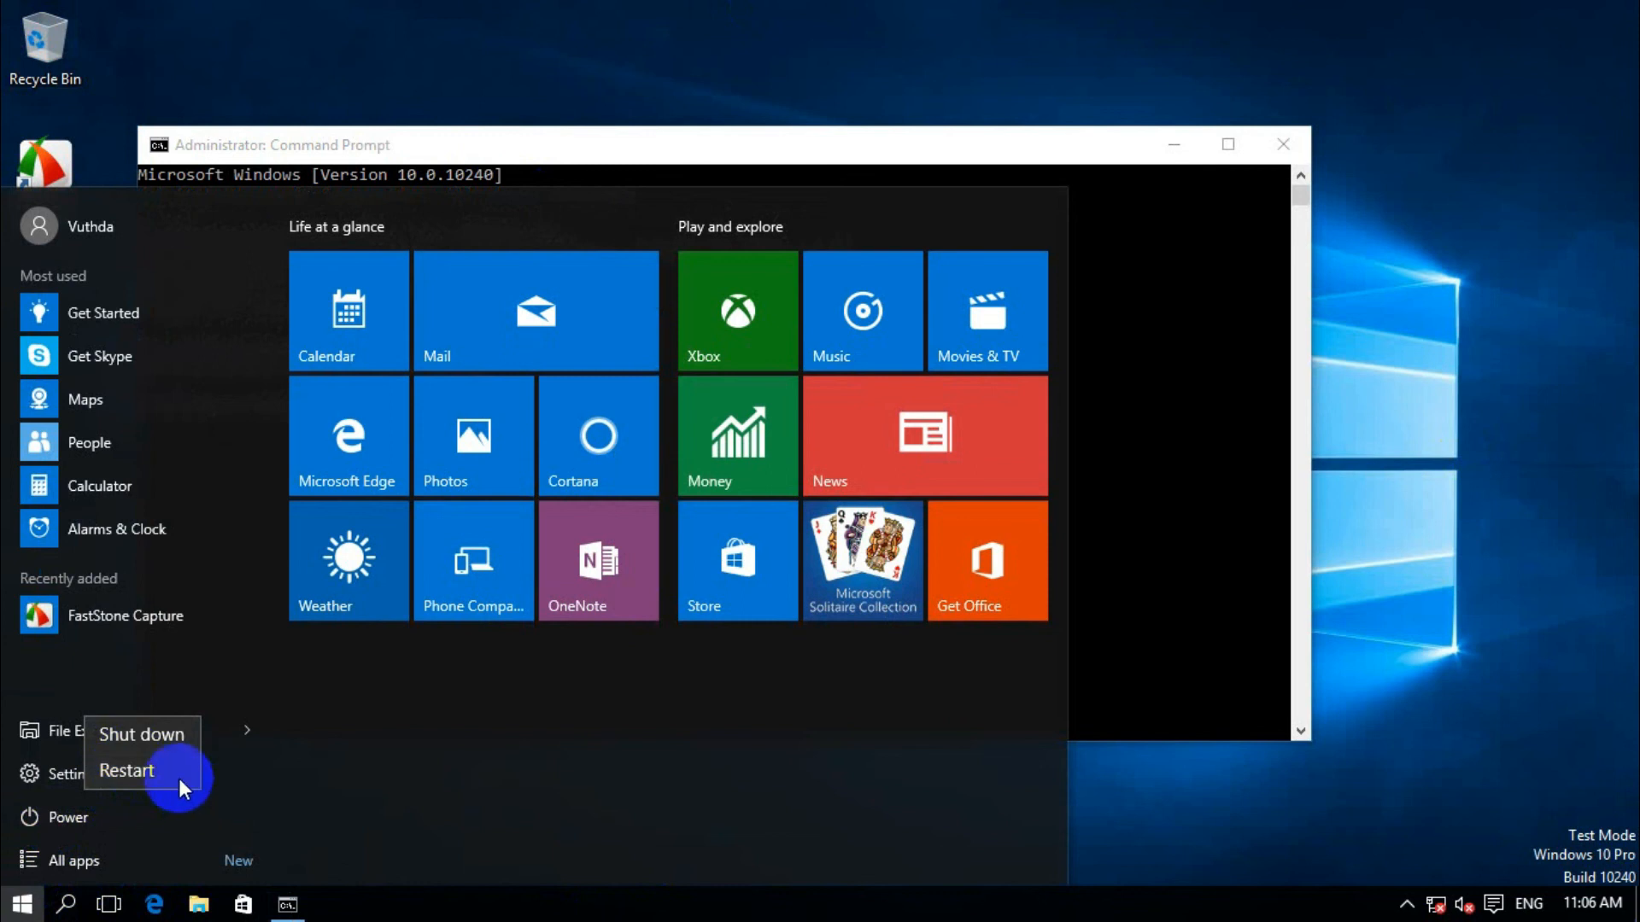